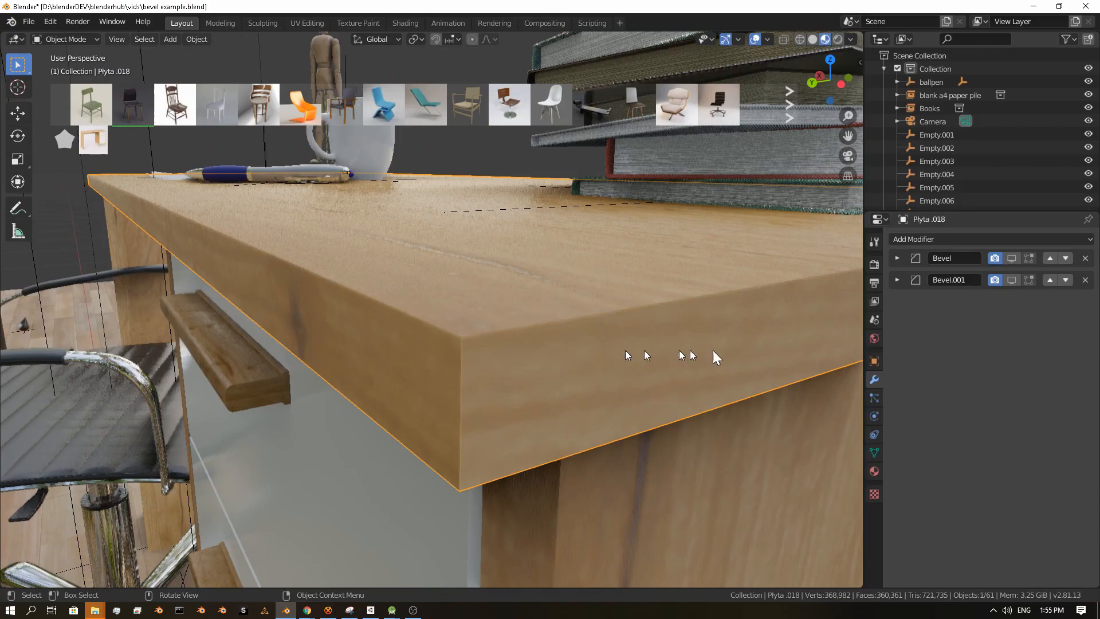
# Bring the ballpen and beveled table edge into close-up with the BlenderKit sidebar open.
pyautogui.click(1012, 280)
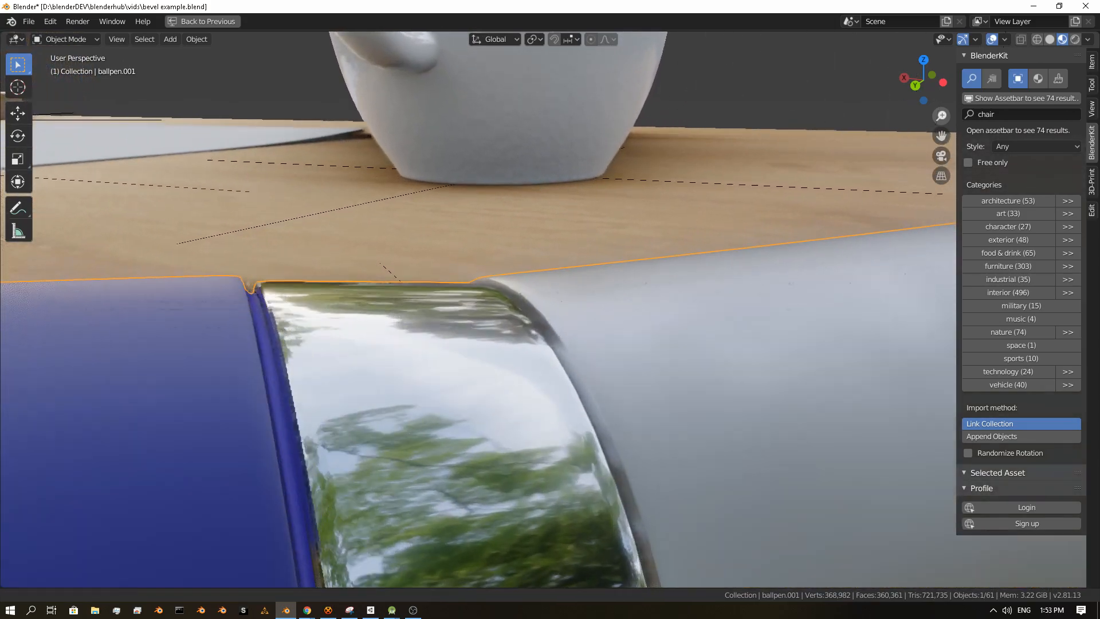
pyautogui.press('Tab')
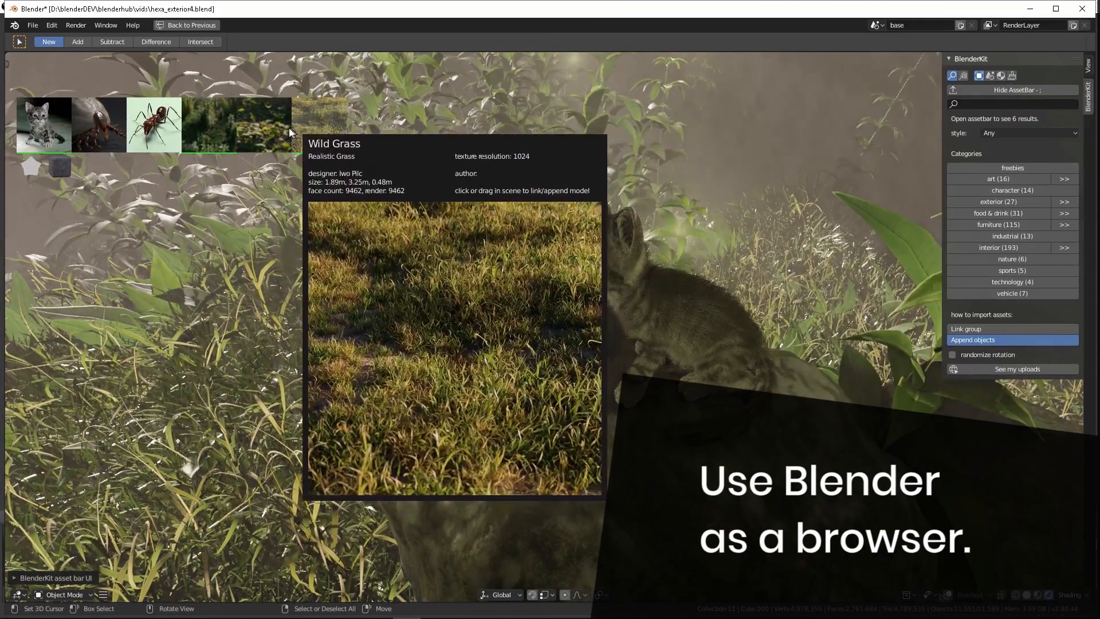
pyautogui.moveTo(208, 125)
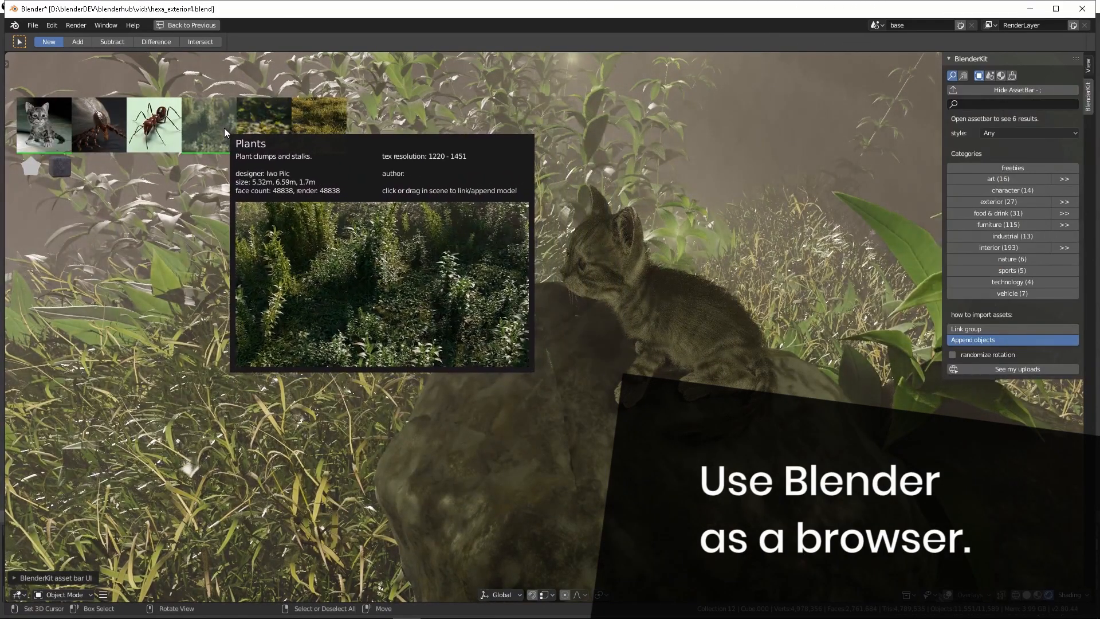